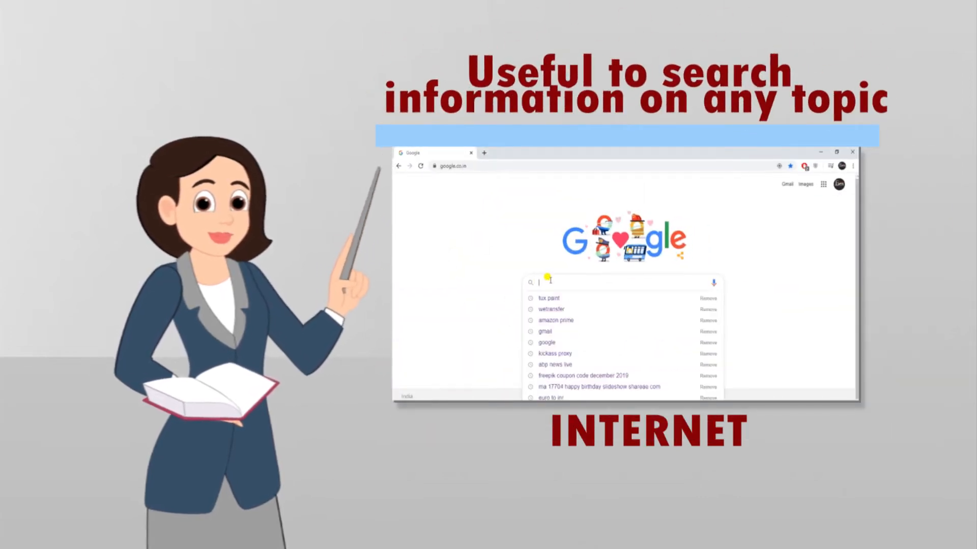
- Begin a Google search by entering 'comput' in the search box
type("comput")
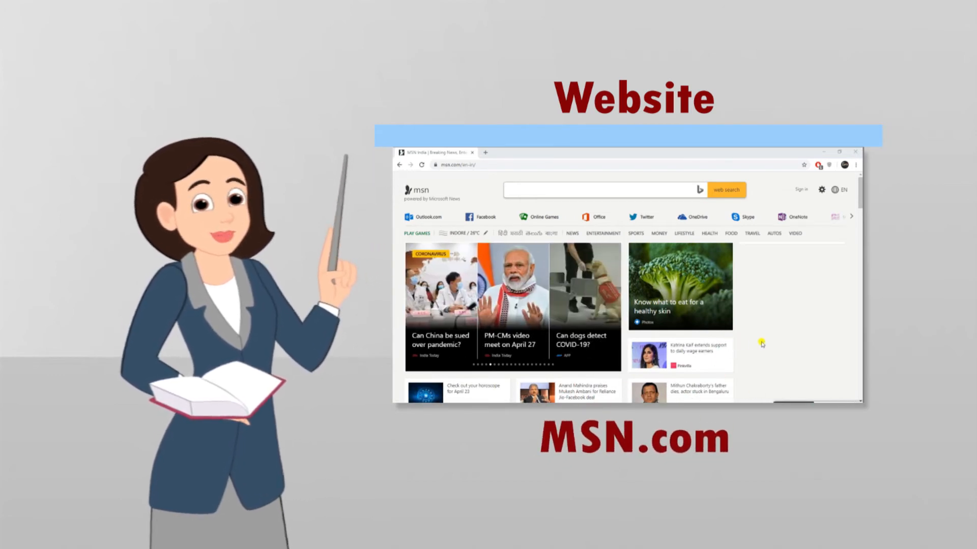
- Scroll the MSN.com home page down to the Popular On MSN stories
scroll("down", 3)
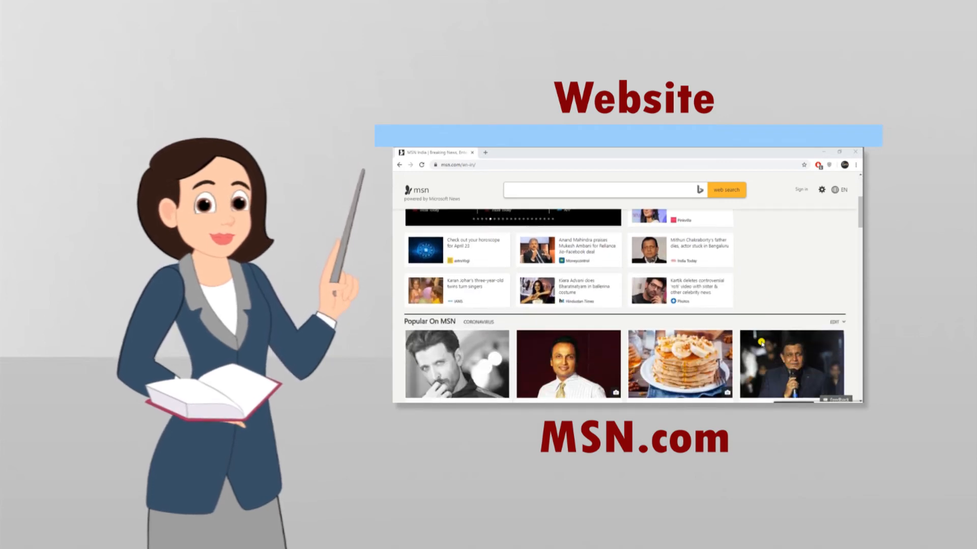
scroll("down", 3)
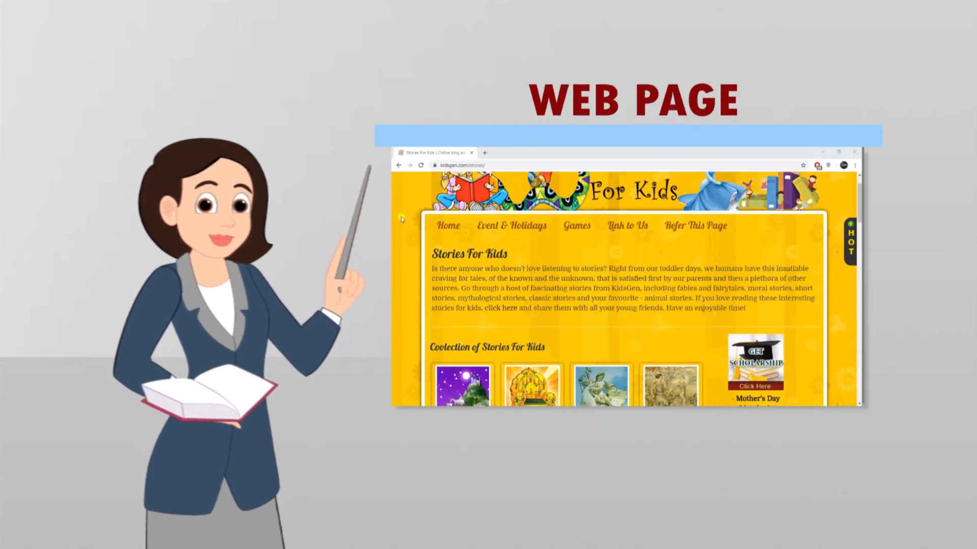
- Highlight the intro paragraph and scroll through the Collection of Stories For Kids categories
left_click_drag(433, 267, 579, 298)
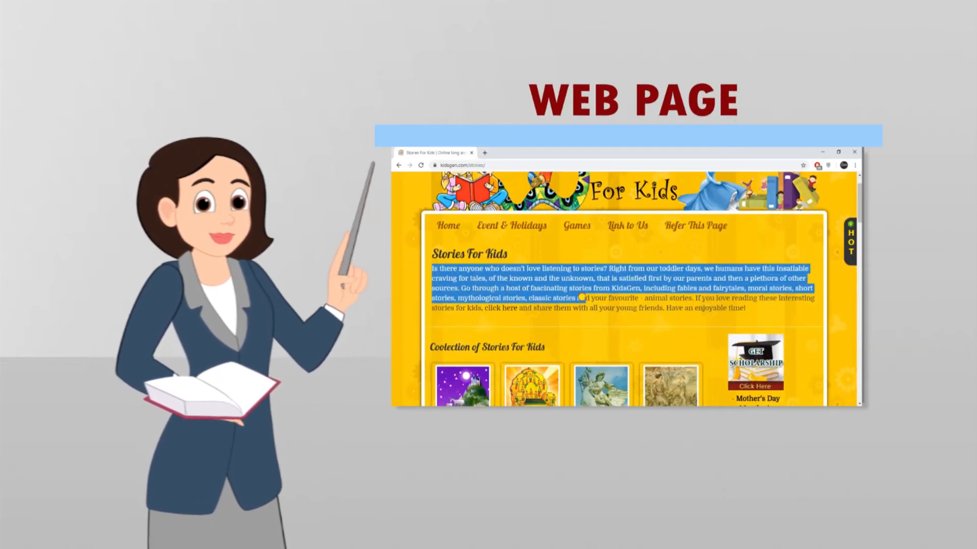
scroll("down", 3)
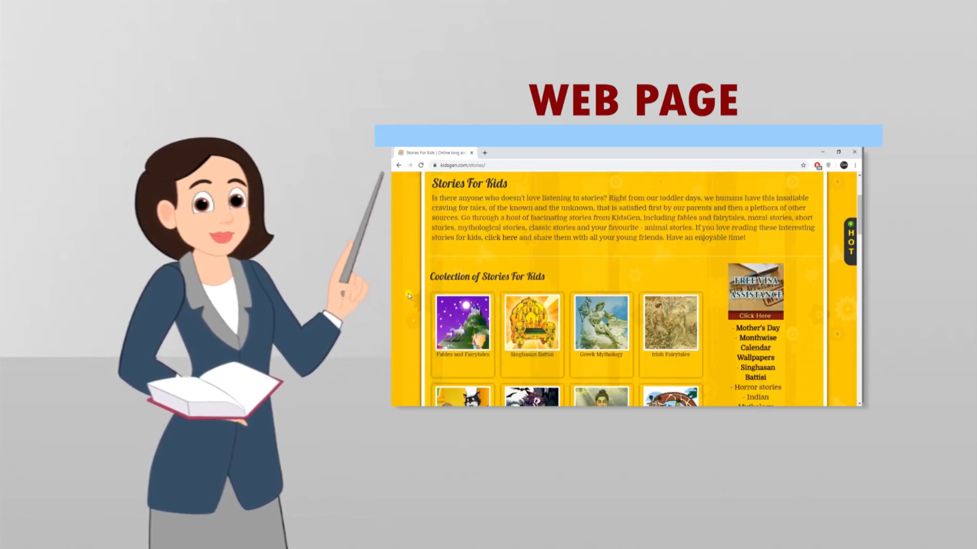
scroll("down", 3)
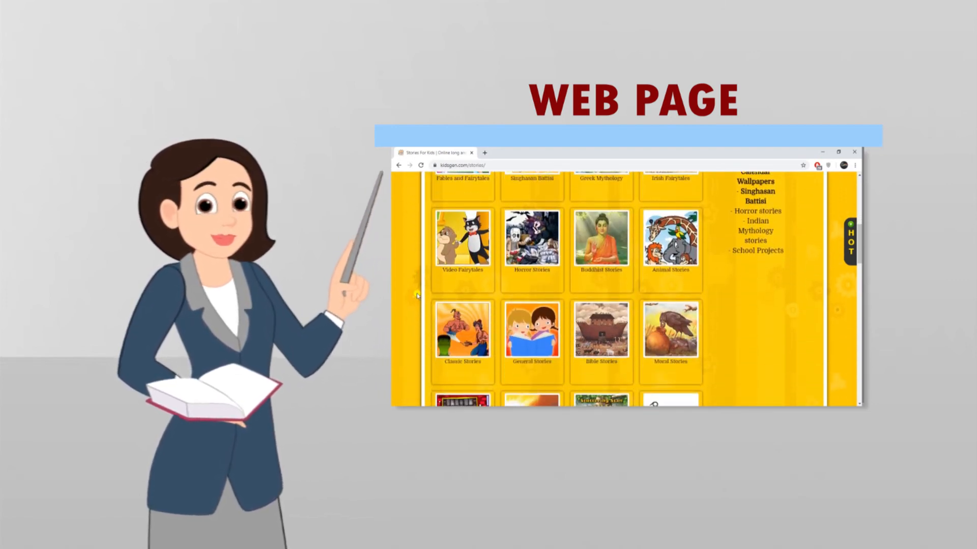
scroll("down", 3)
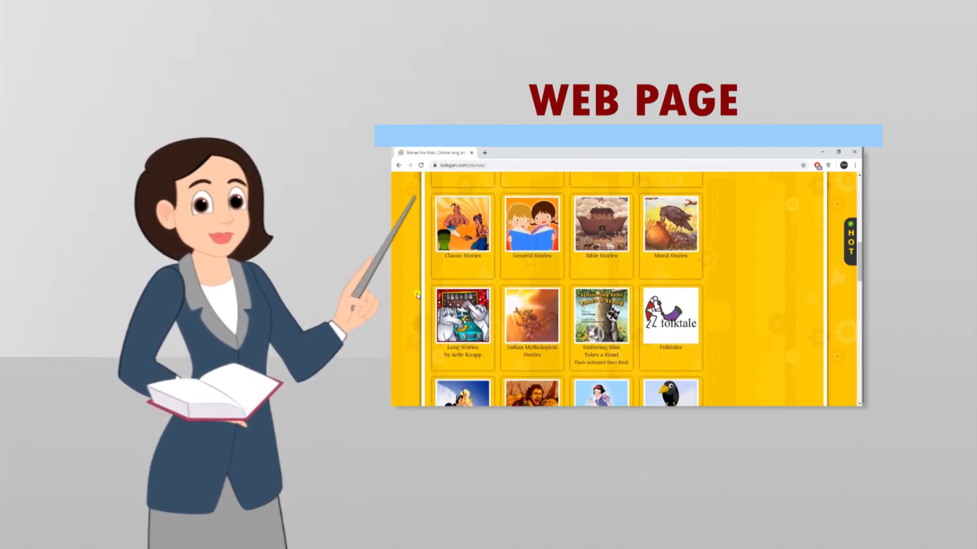
scroll("down", 3)
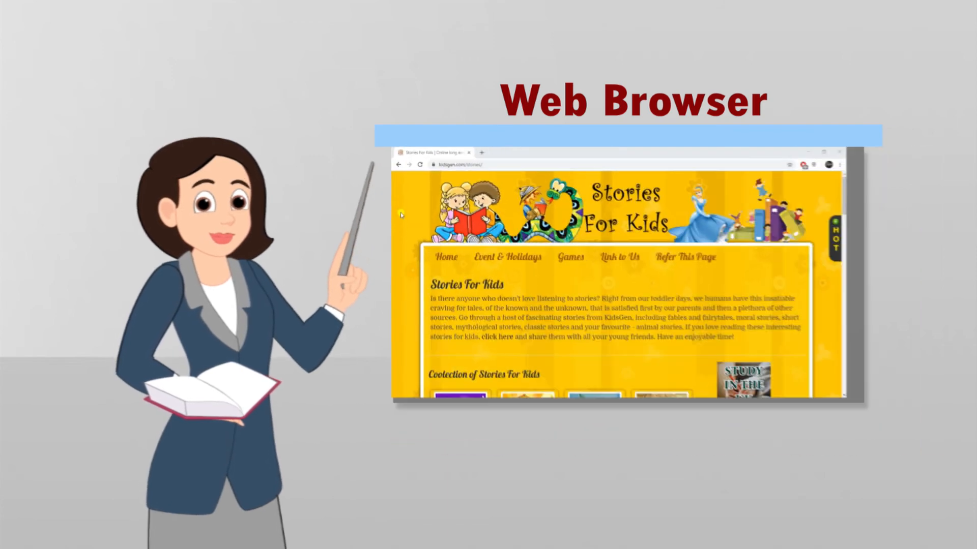
scroll("down", 3)
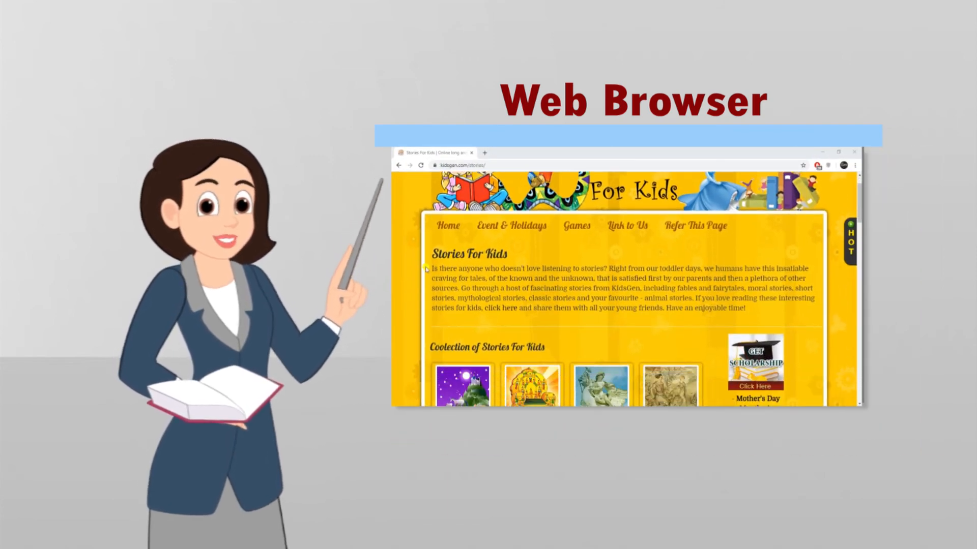
left_click_drag(427, 269, 579, 298)
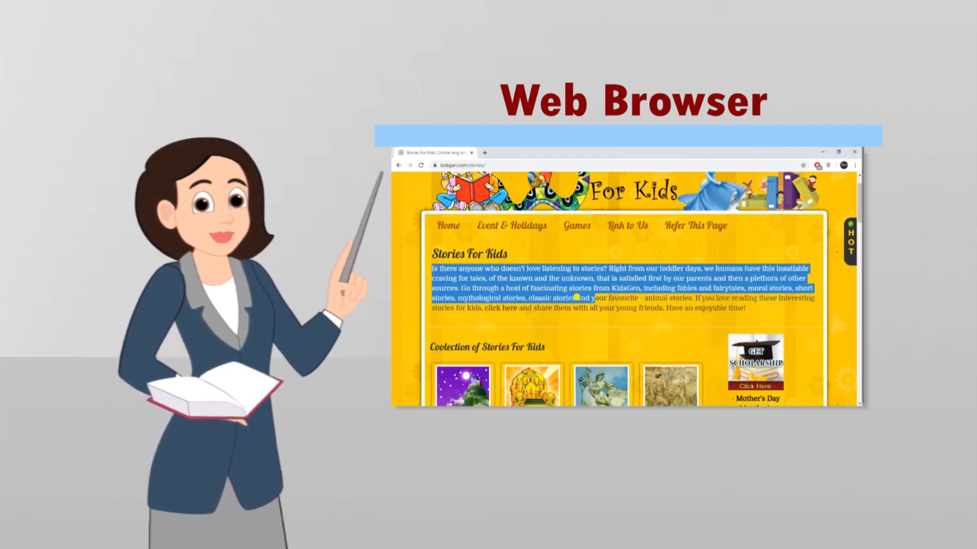
scroll("down", 3)
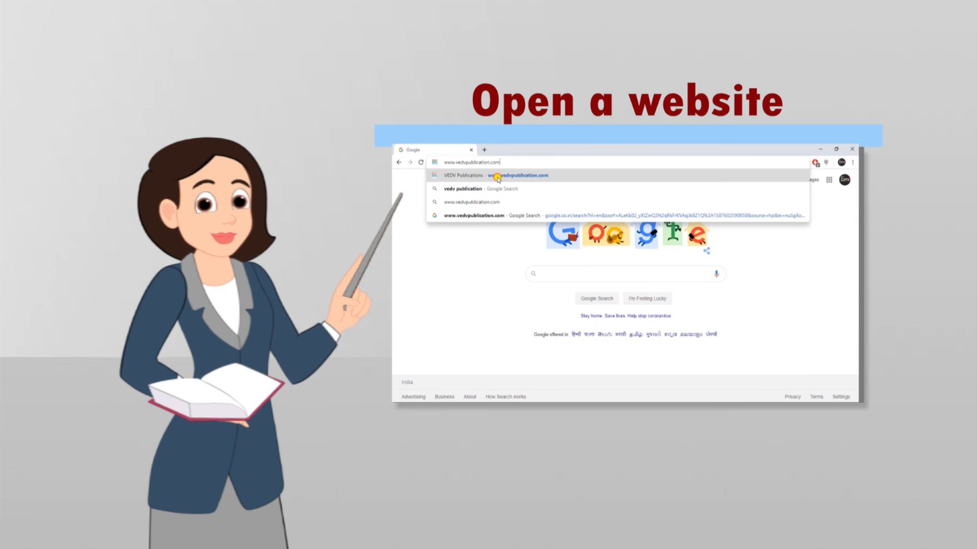
left_click(517, 175)
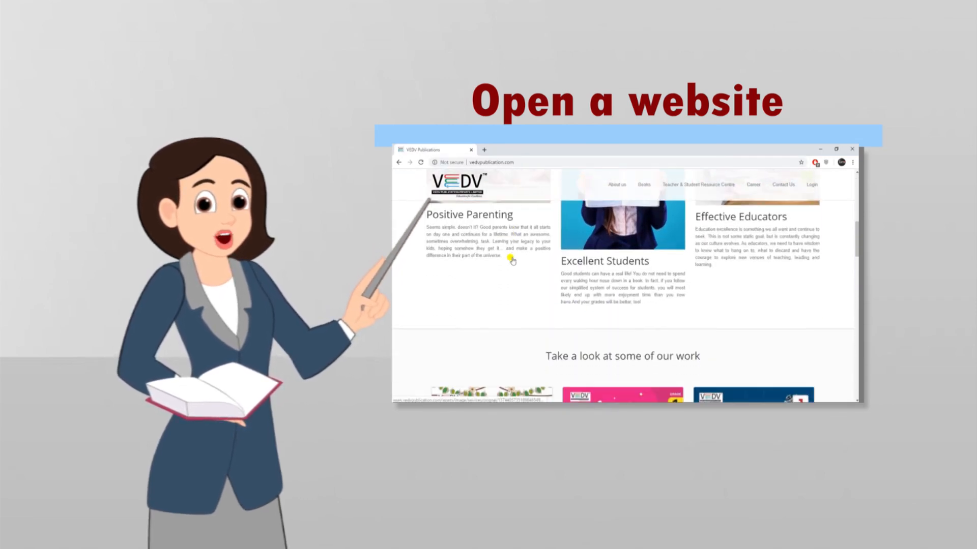
scroll("down", 3)
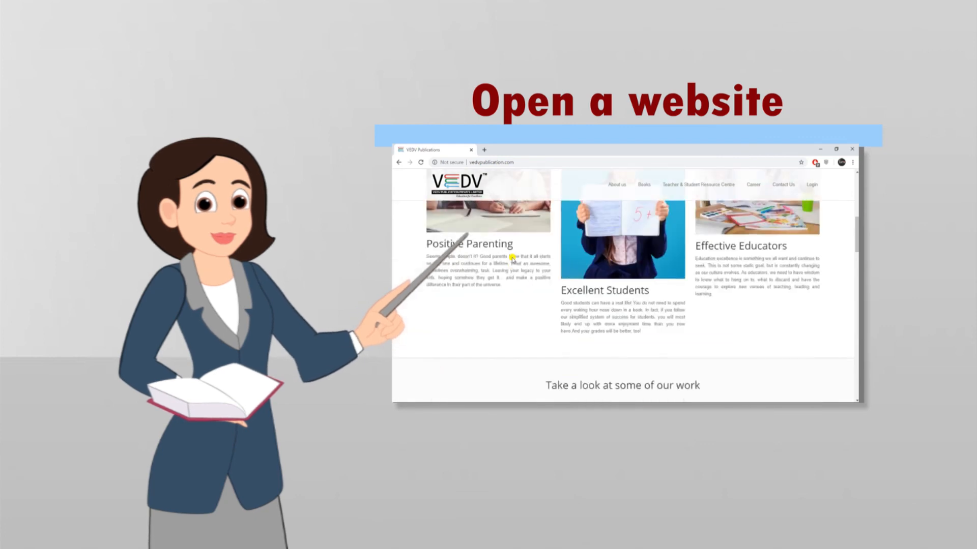